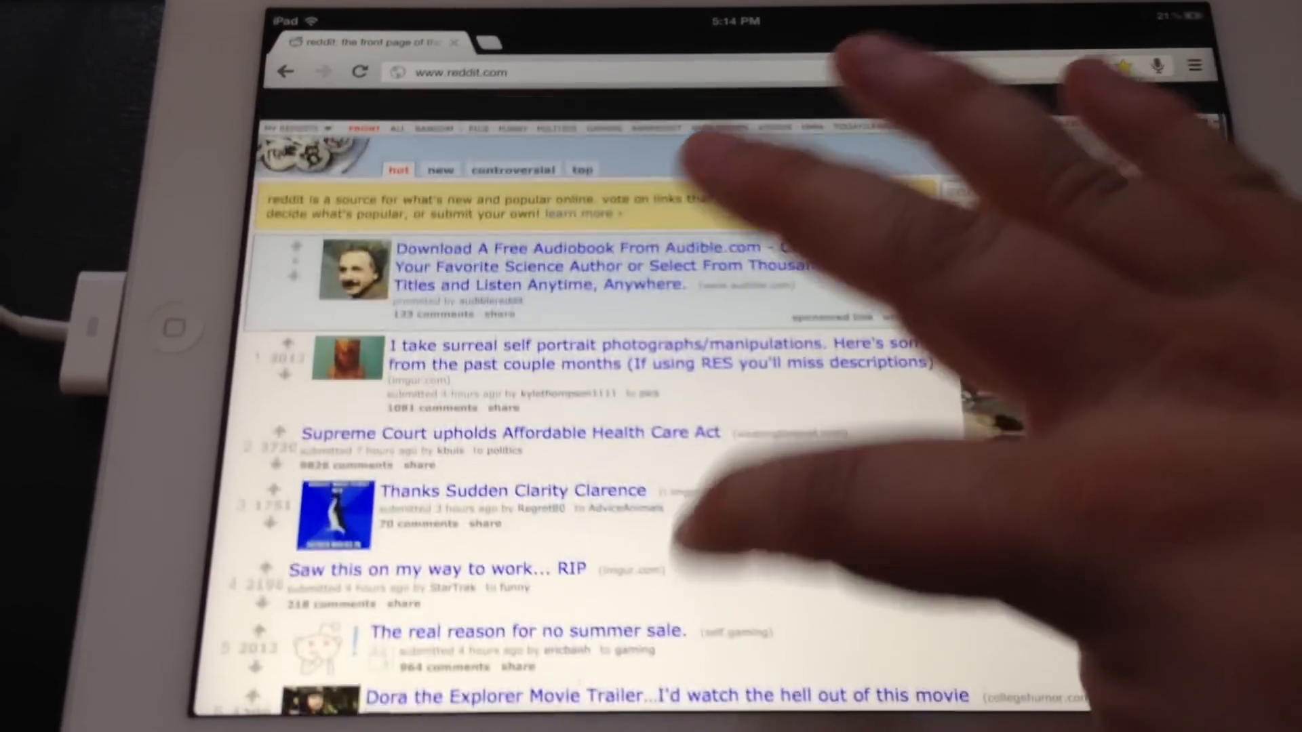
Step: Open The Next Web from the Bookmarks page, then start another new tab
scroll("down", 3)
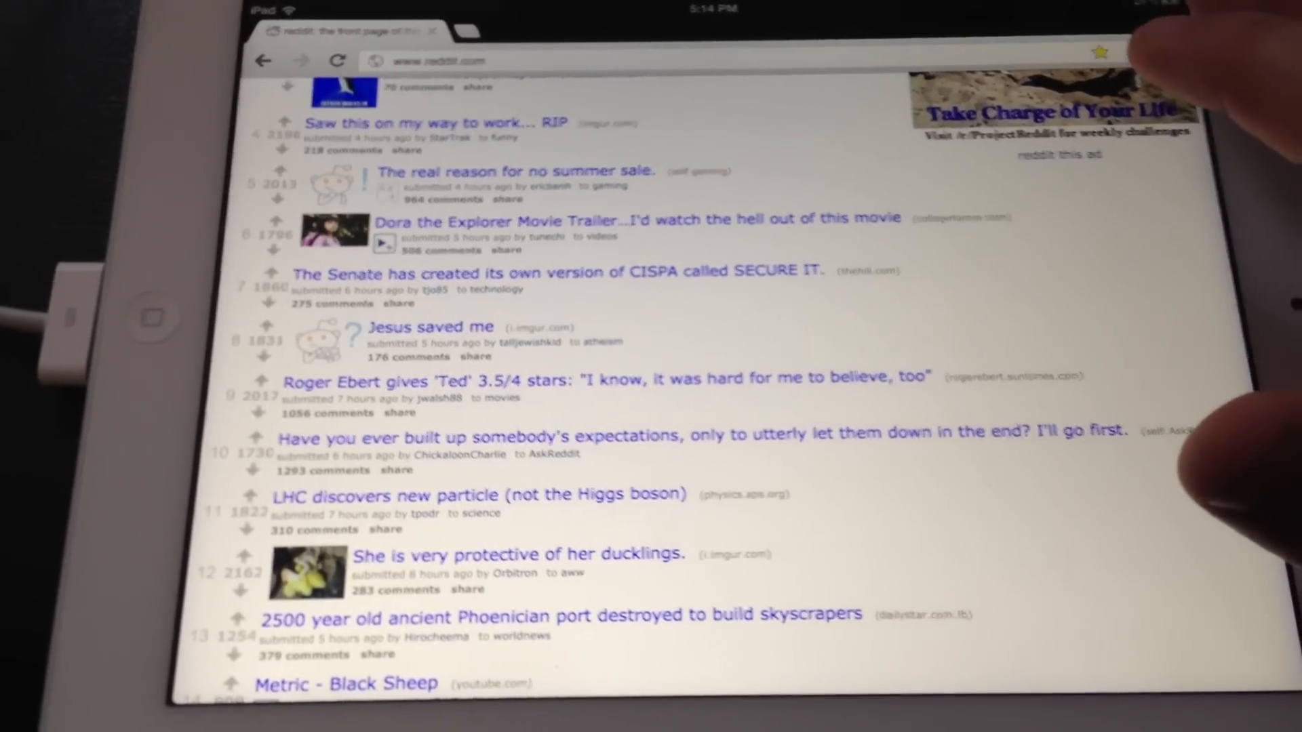
scroll("up", 3)
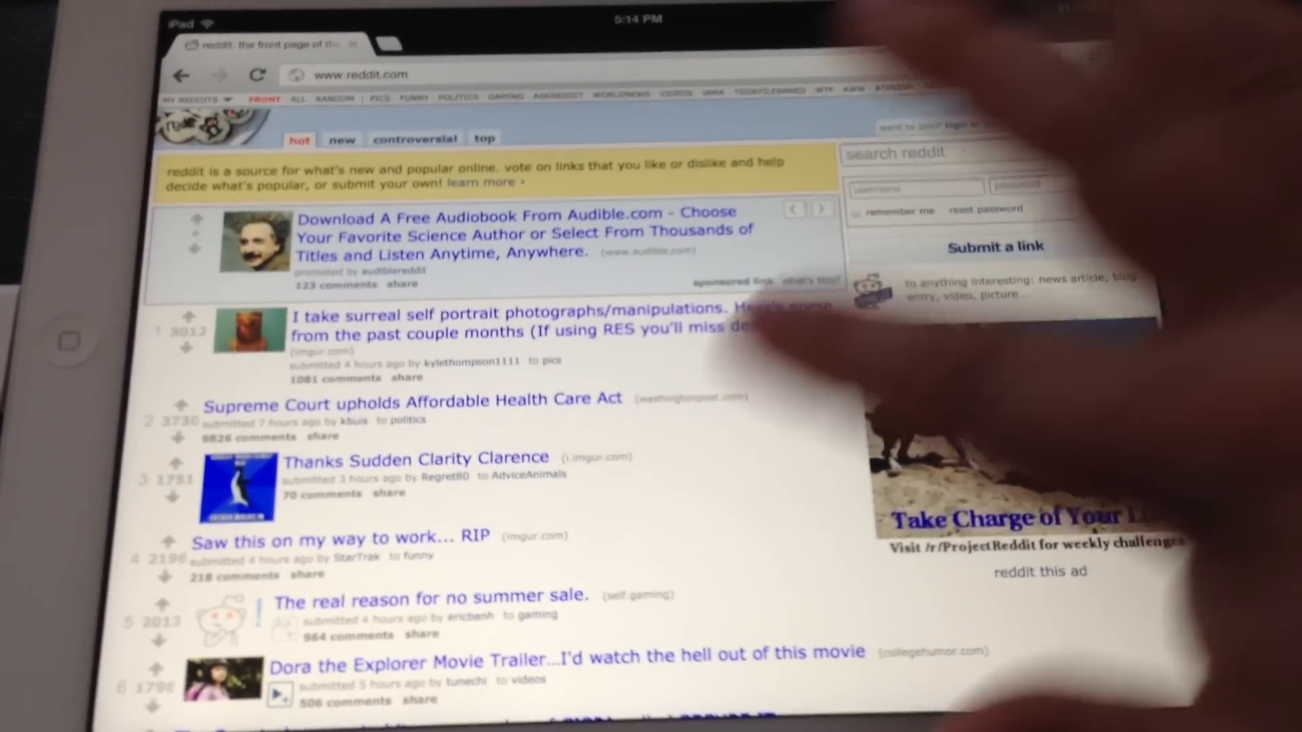
scroll("down", 3)
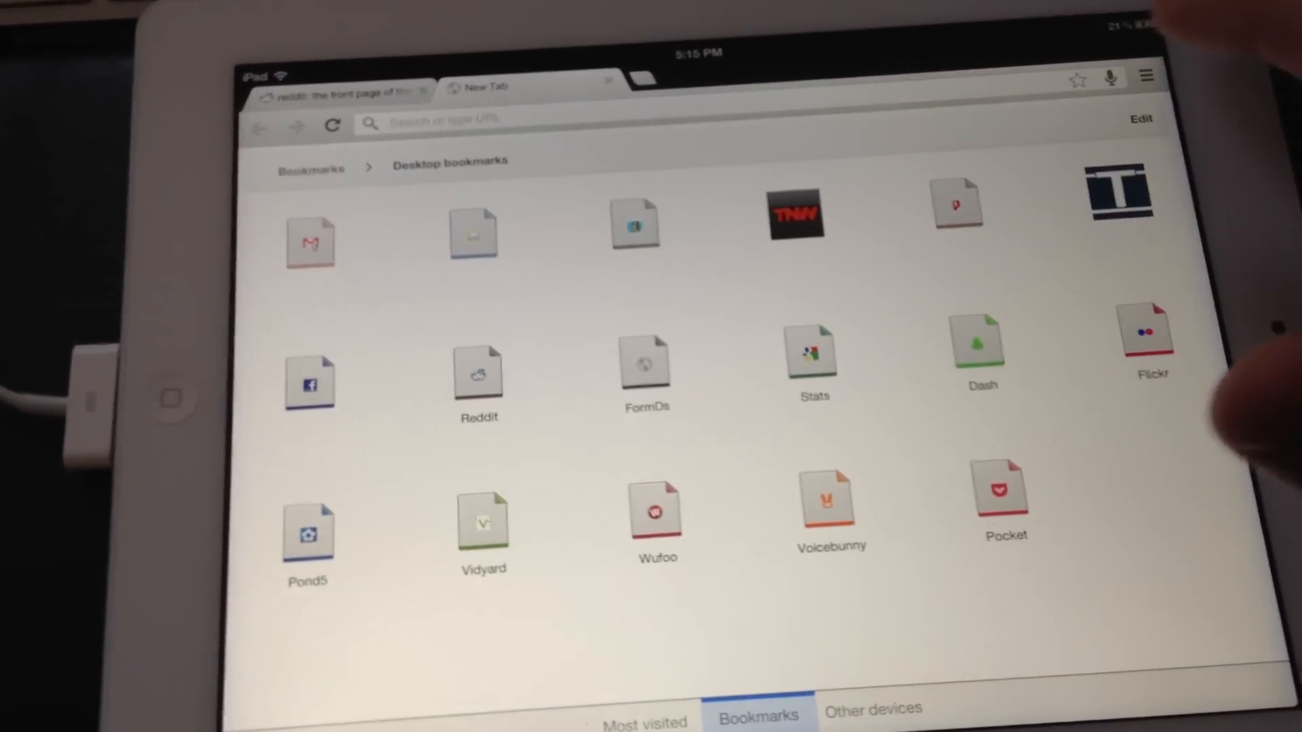
left_click(795, 213)
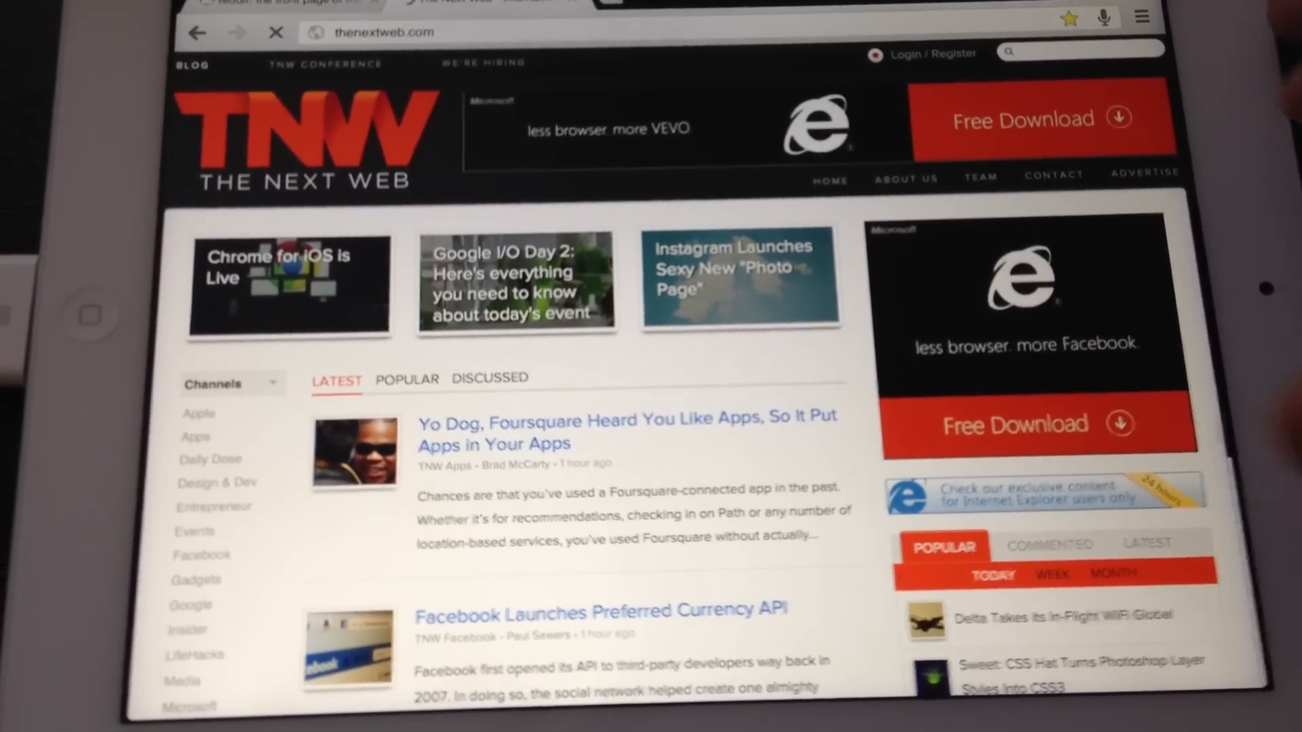
scroll("down", 3)
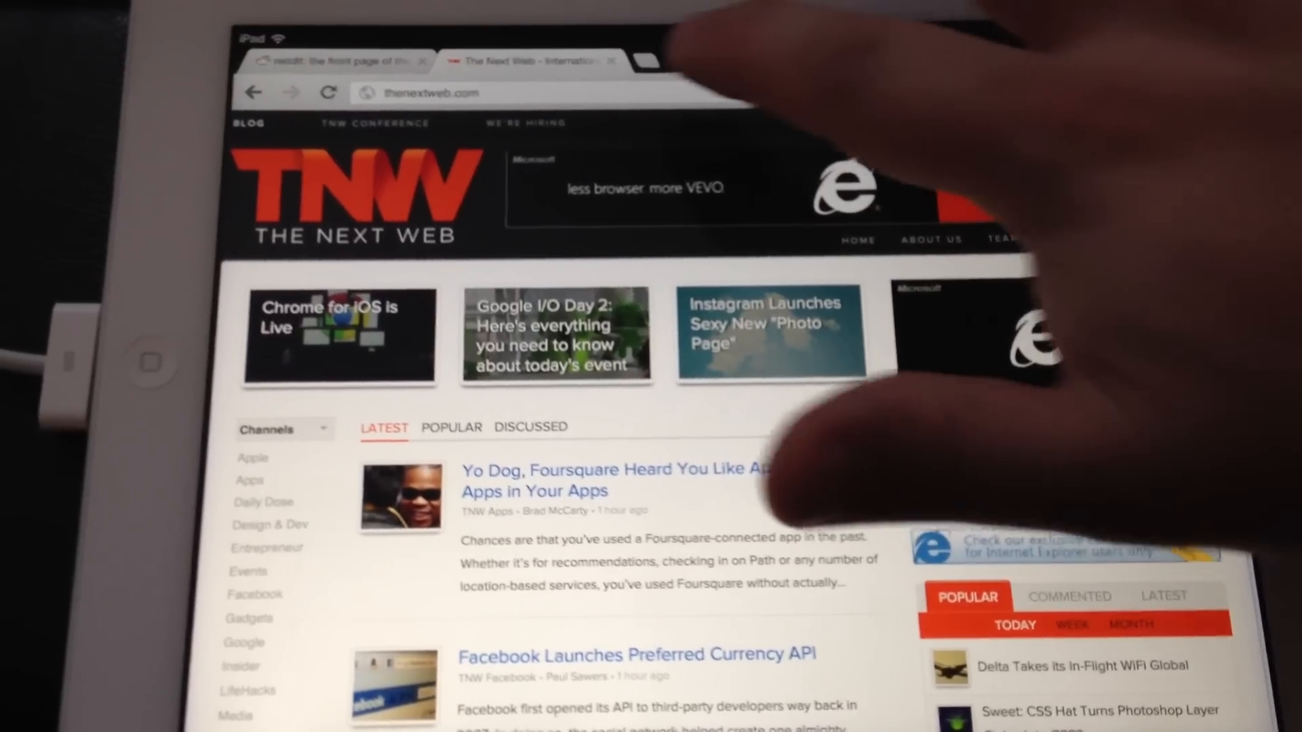
left_click(647, 59)
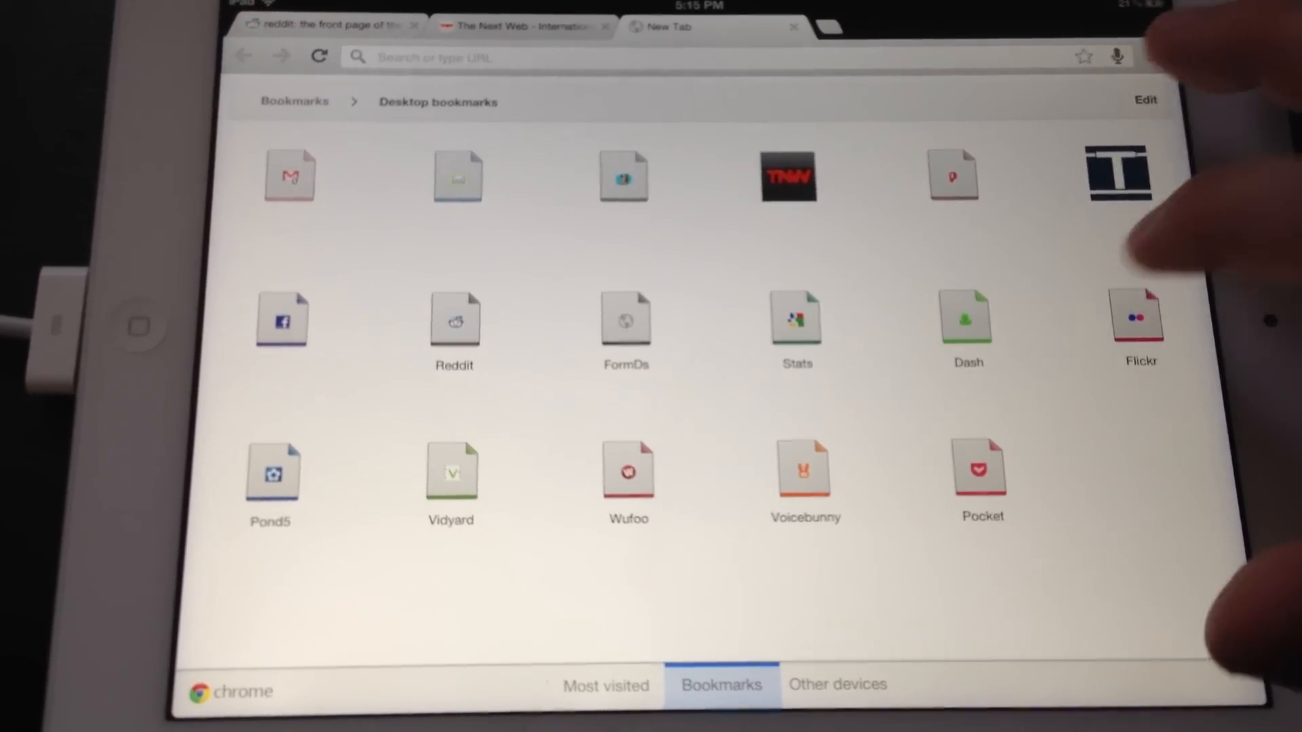
Step: Open the Flickr bookmark and scroll through the Creative Commons photo results
left_click(1136, 318)
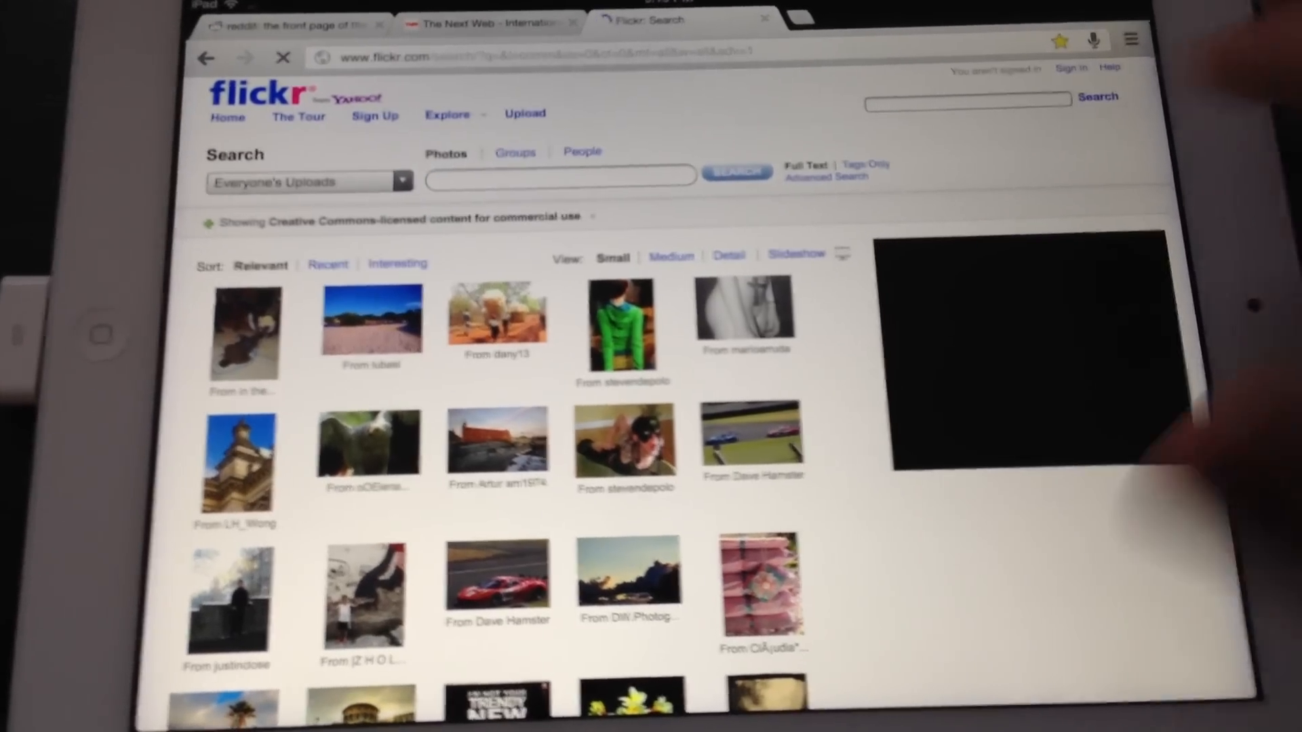
scroll("down", 3)
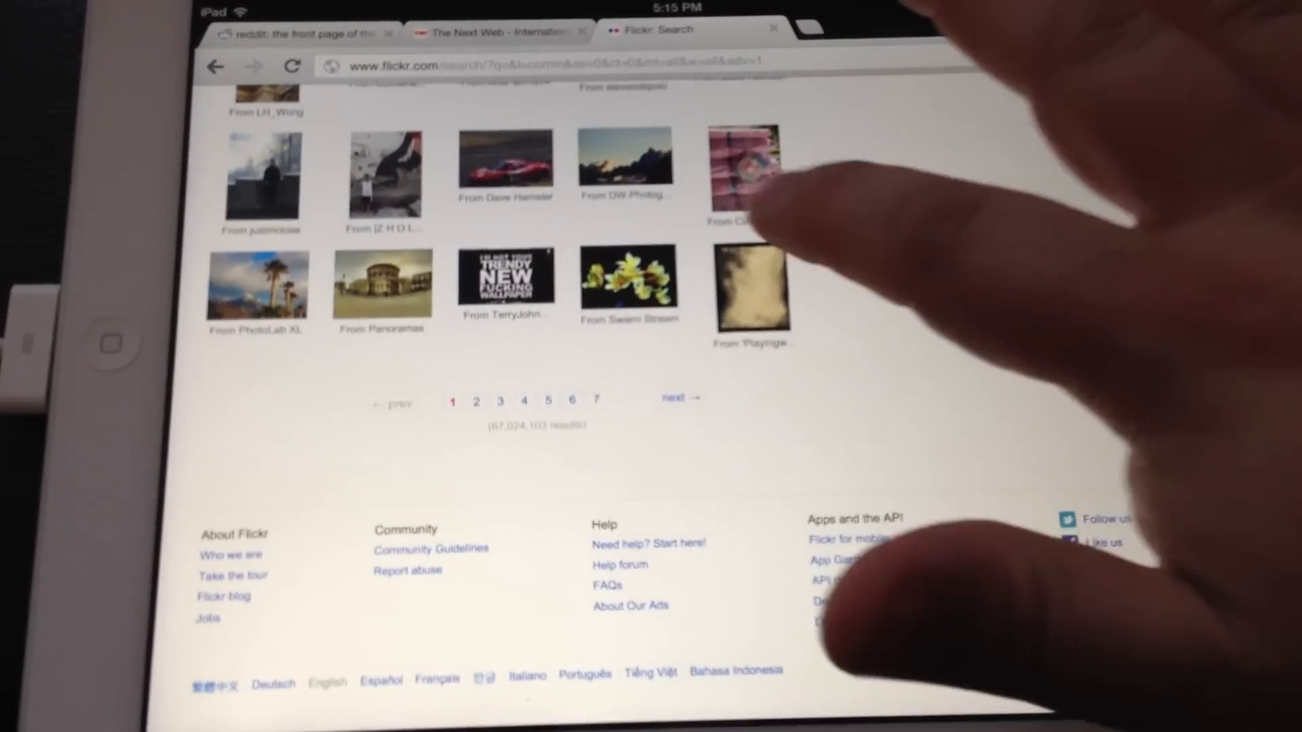
scroll("up", 3)
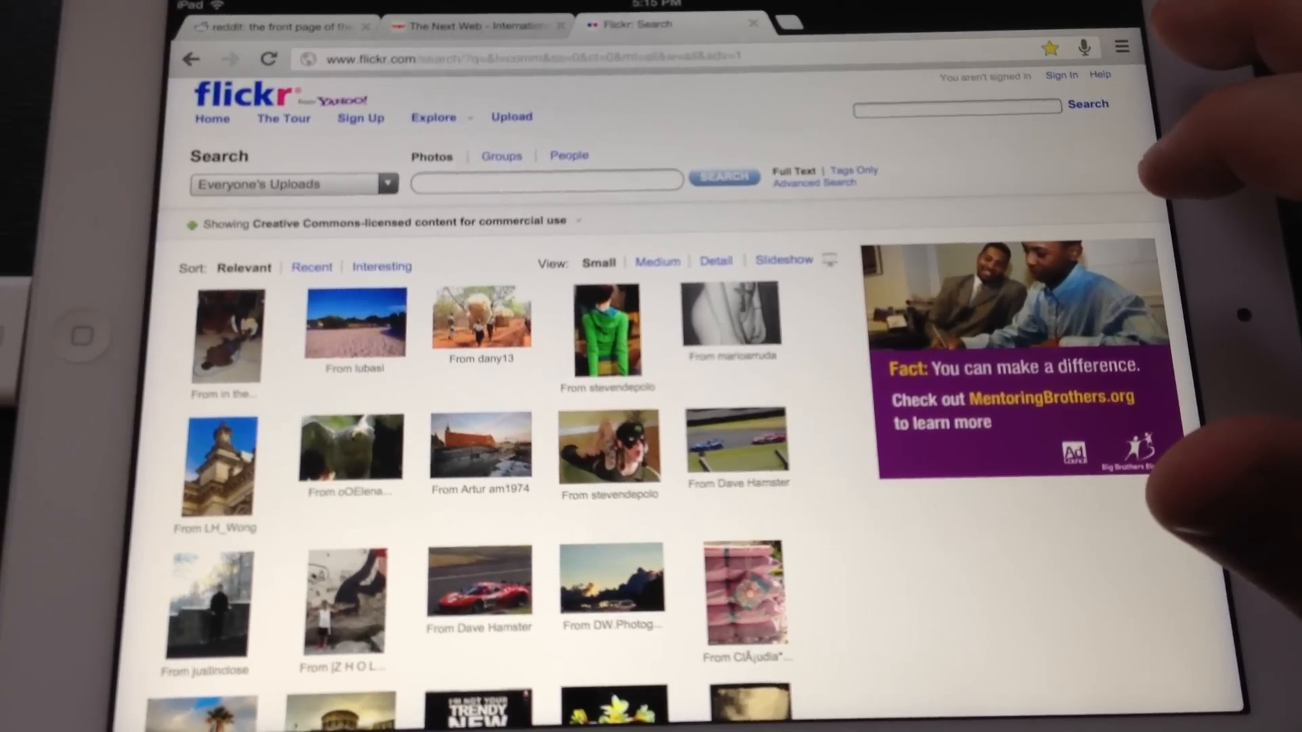
scroll("down", 3)
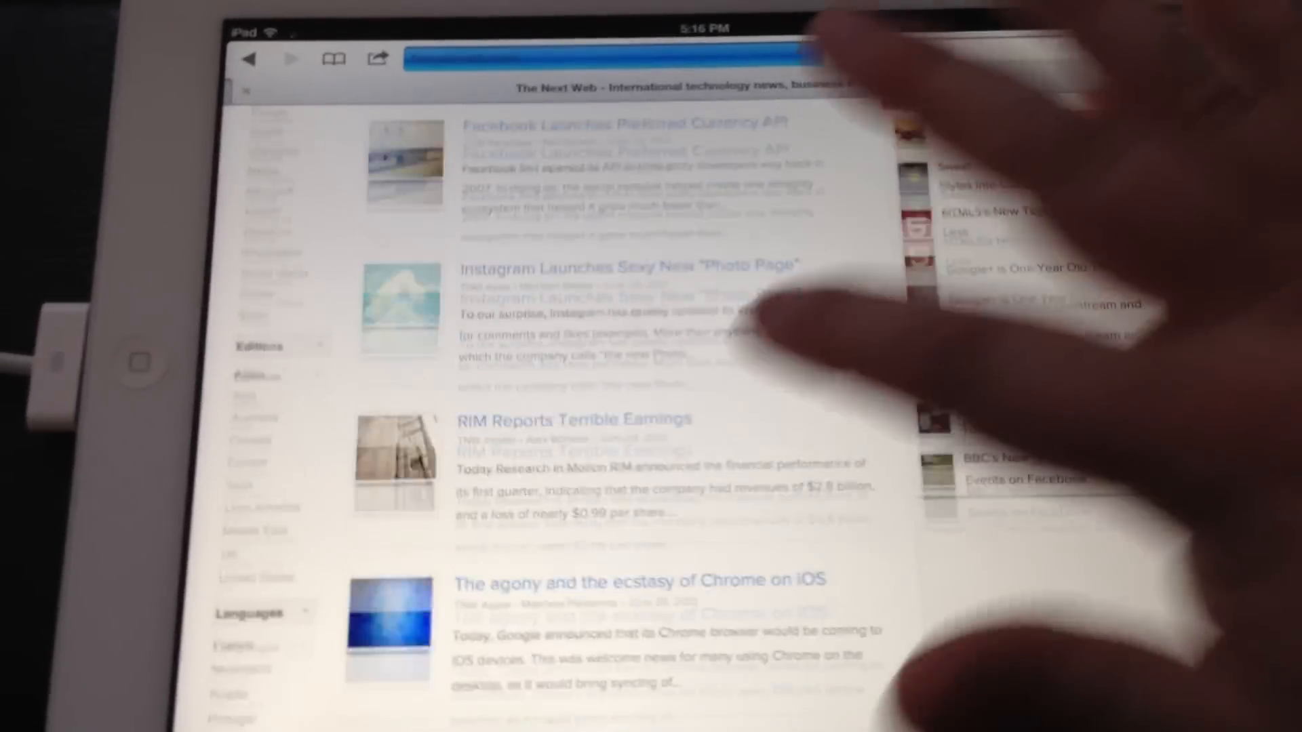
Step: In Safari, open the 'Yo Dog, Foursquare Heard You Like Apps' article and scroll it
scroll("down", 3)
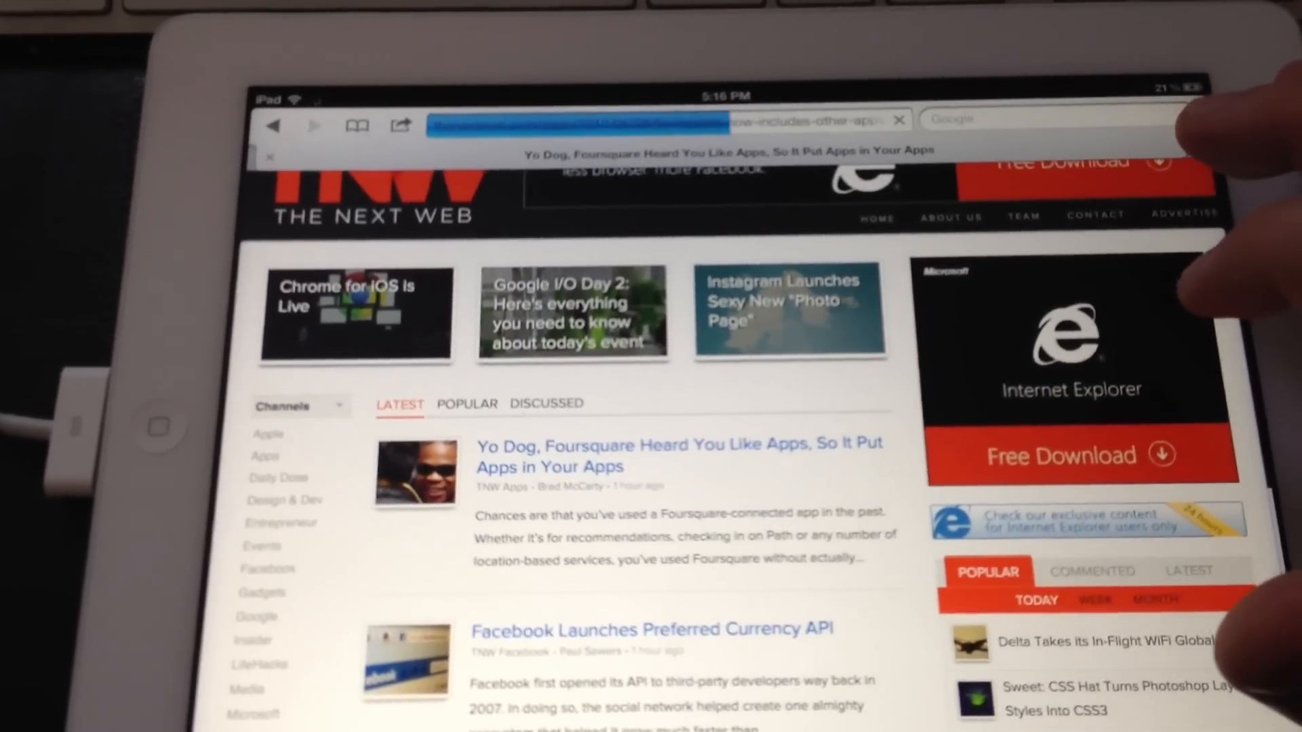
left_click(680, 455)
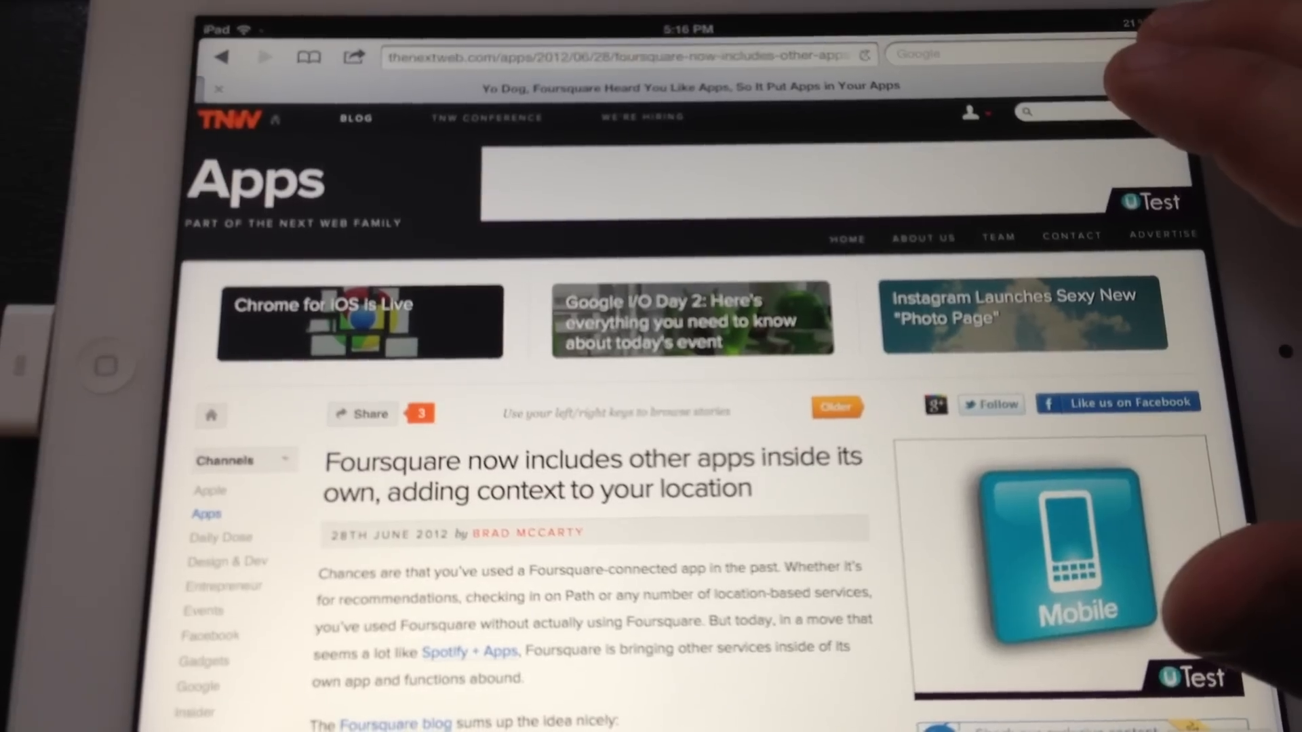
scroll("down", 3)
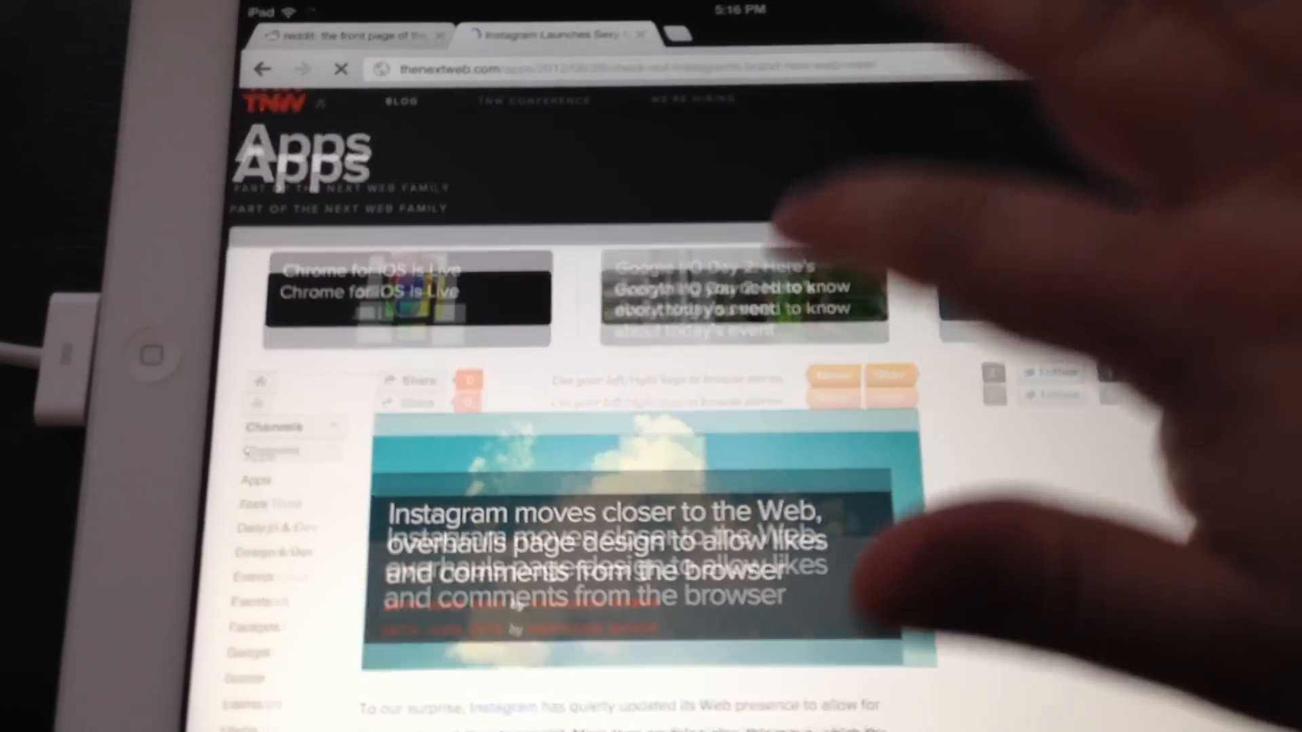
Step: Scroll through the Instagram redesign article and back up, then open a new tab
scroll("down", 3)
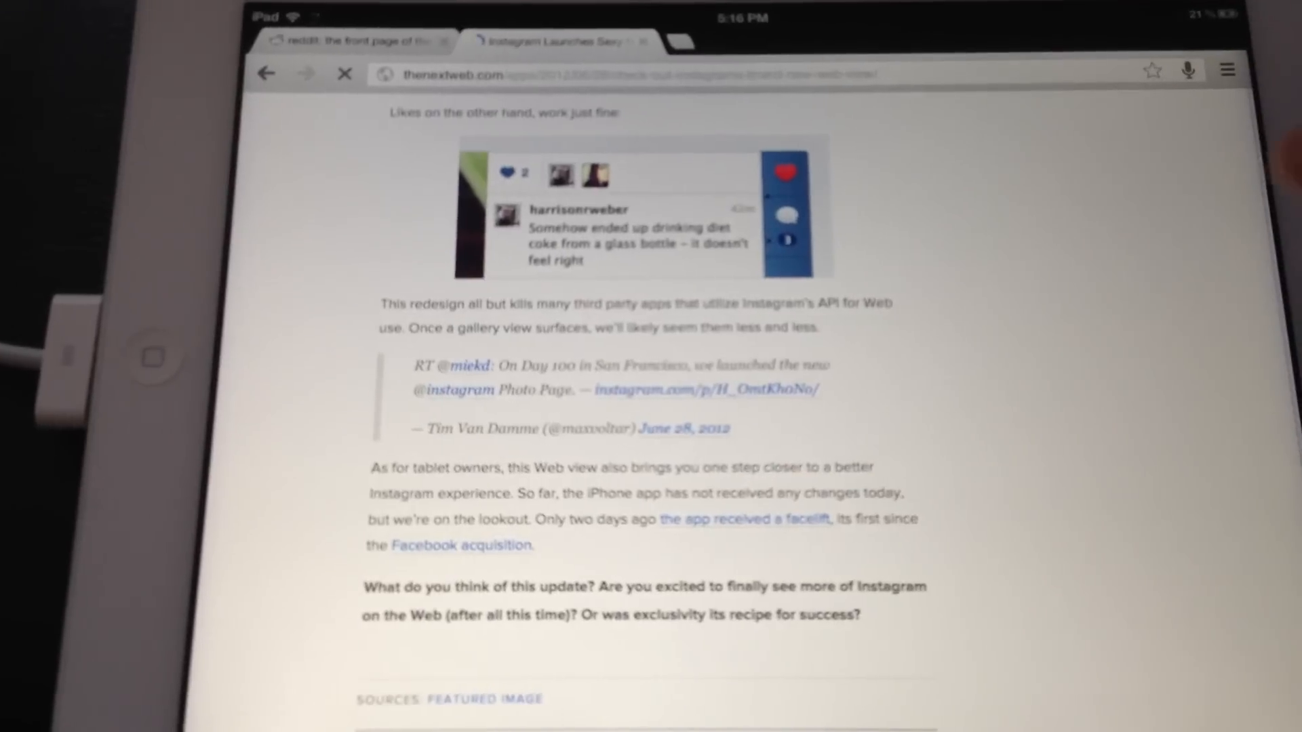
scroll("up", 3)
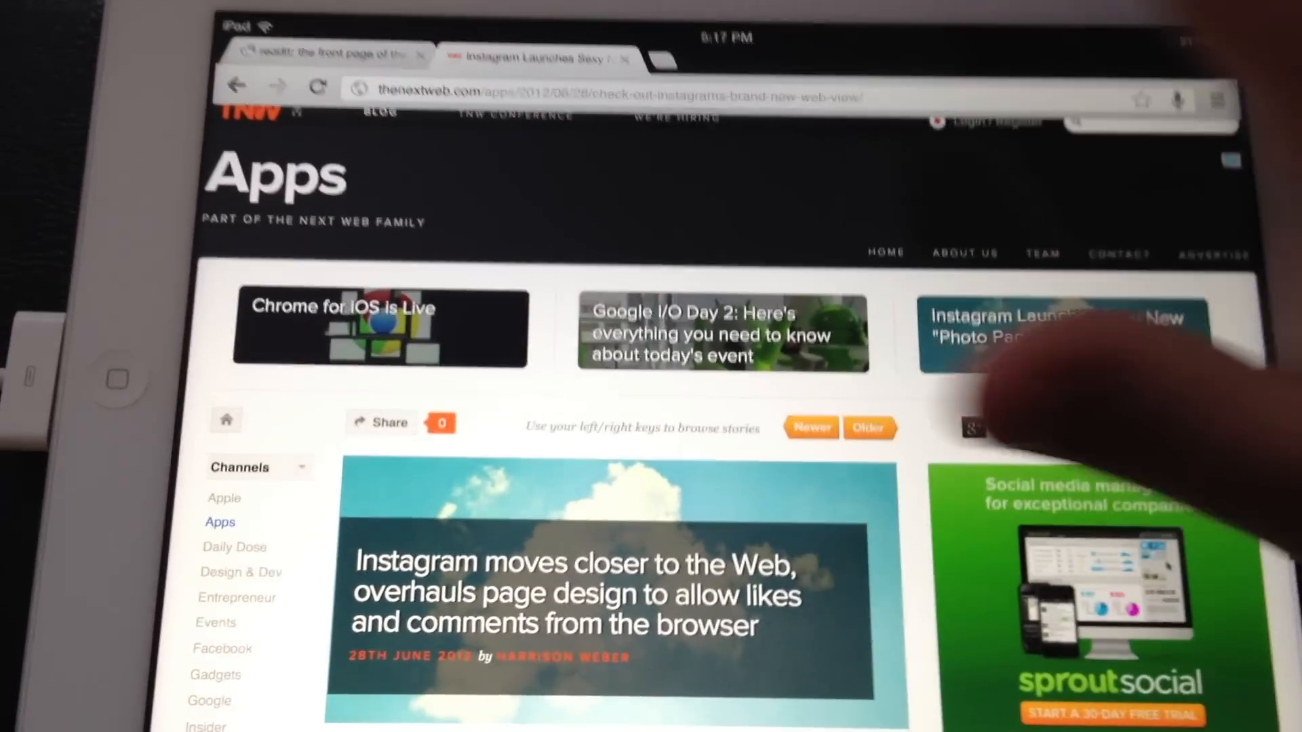
left_click(662, 60)
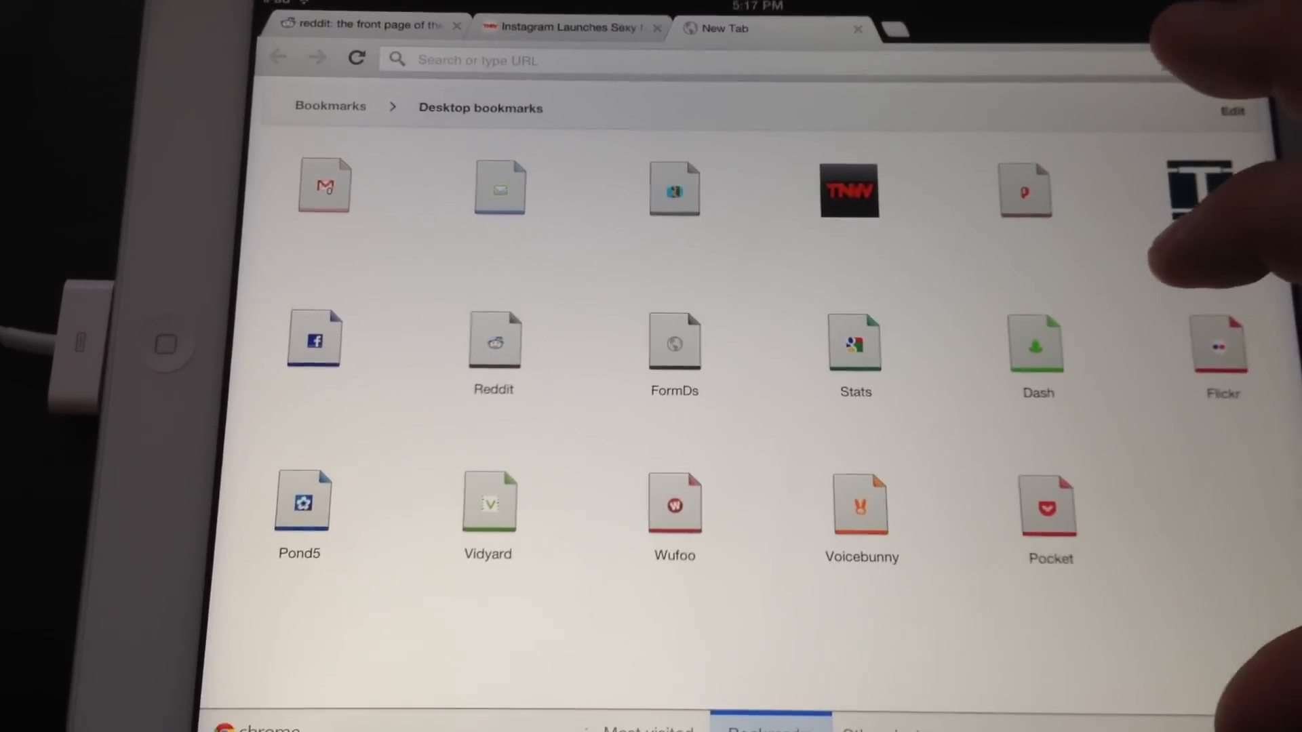
Step: Open the three-line Chrome menu on the New Tab page and choose an option
left_click(1222, 78)
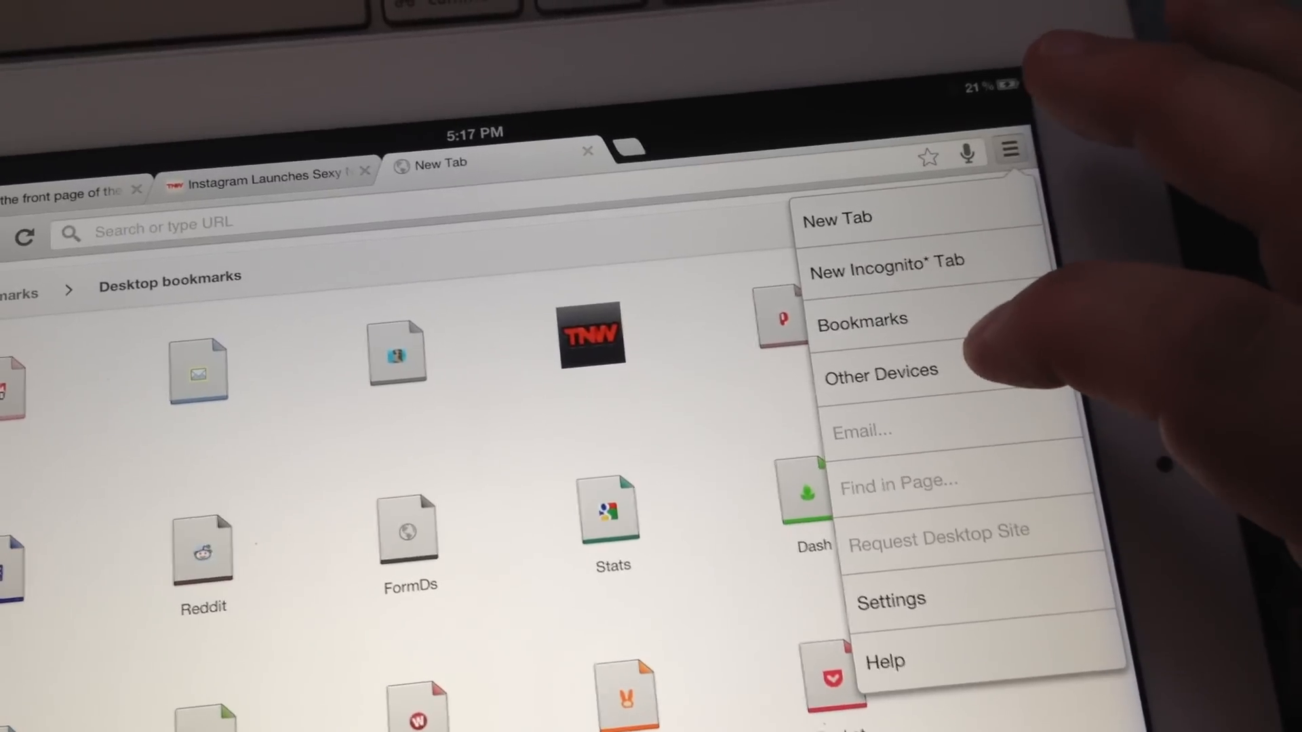
left_click(891, 599)
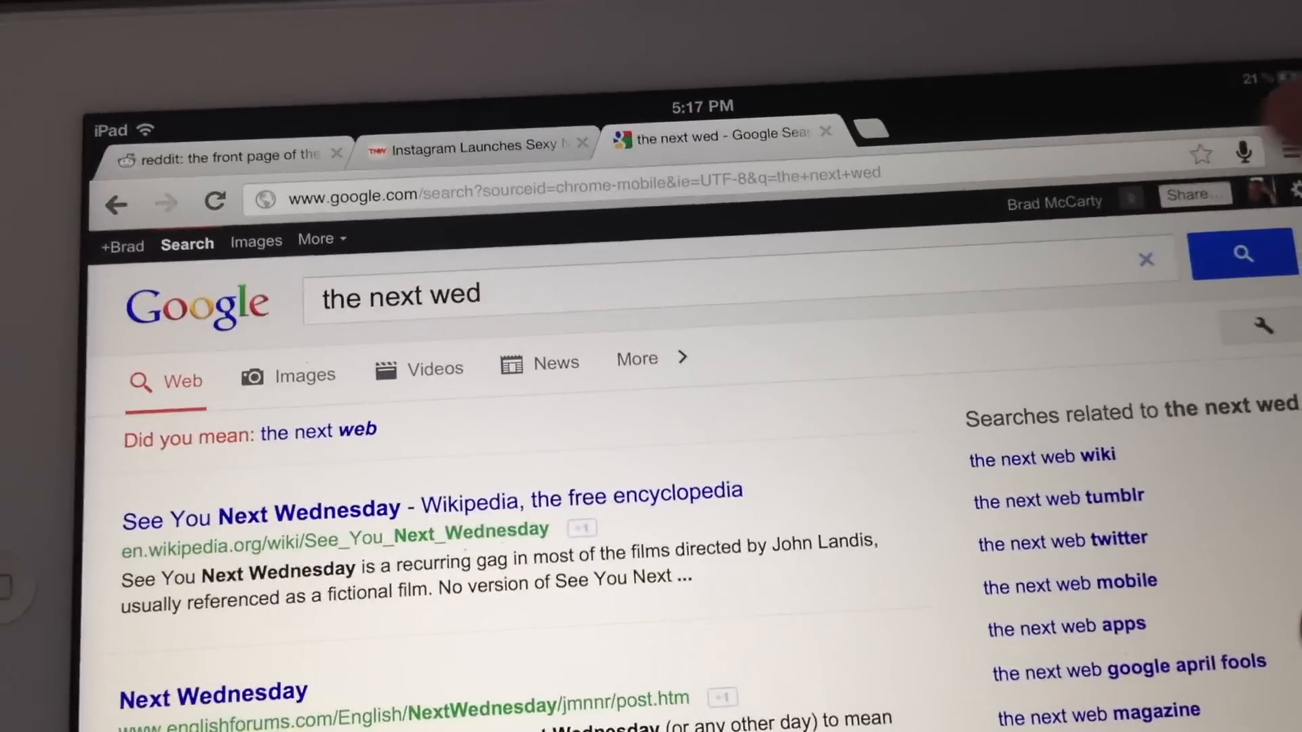
Step: Voice-search for 'the next web' and dismiss the microphone error with OK
left_click(1243, 153)
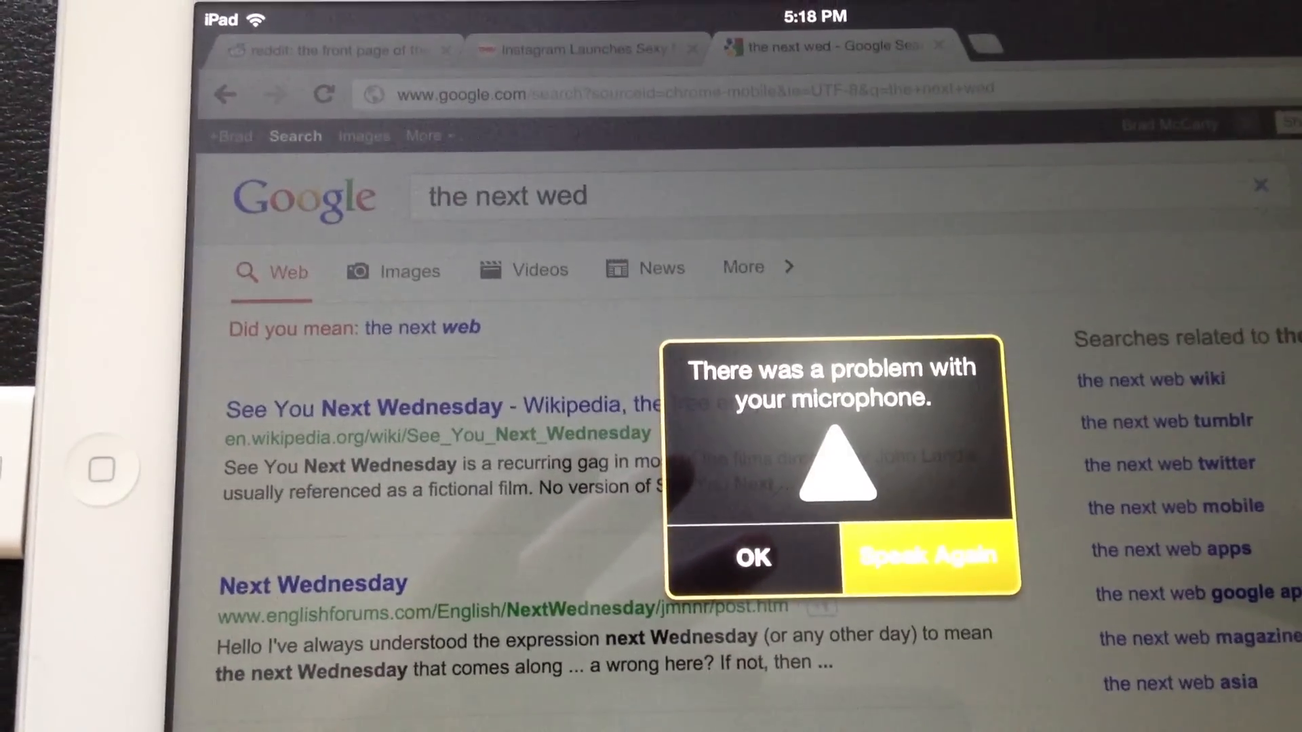
left_click(752, 556)
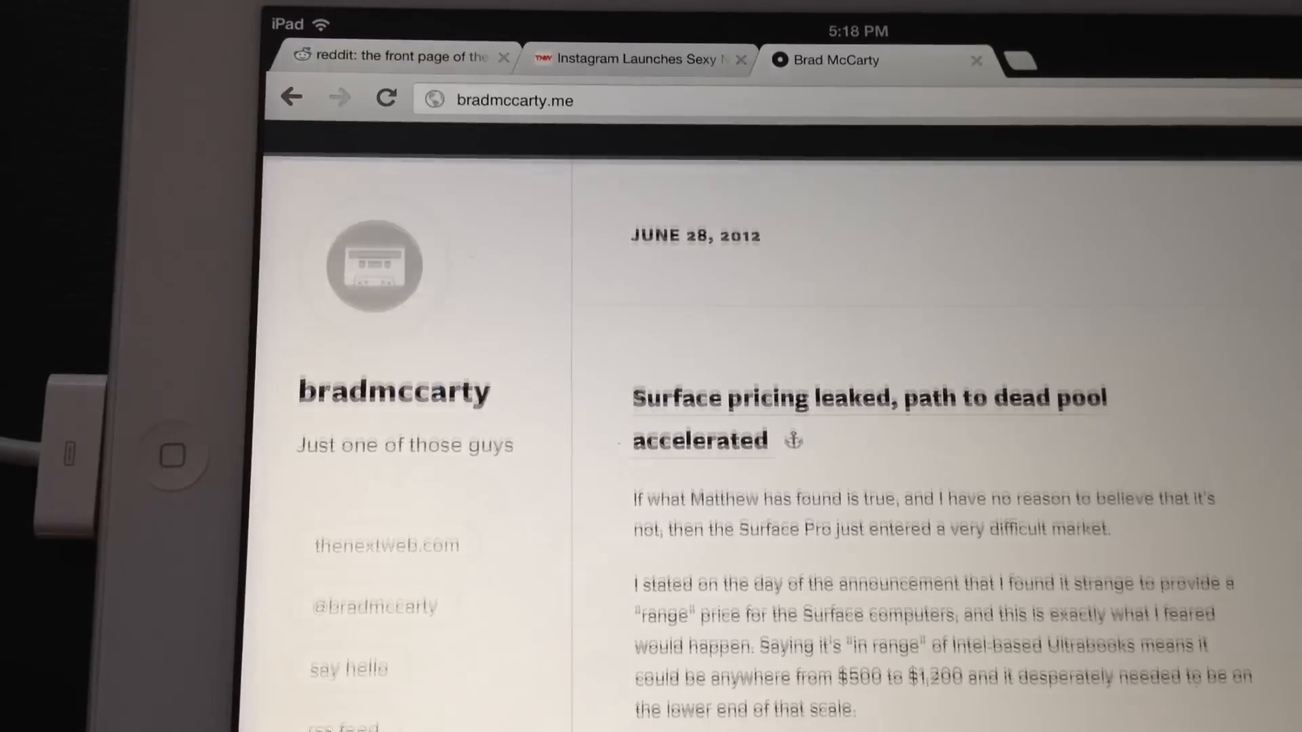
Step: Scroll Brad McCarty's blog post on leaked Surface pricing
scroll("down", 3)
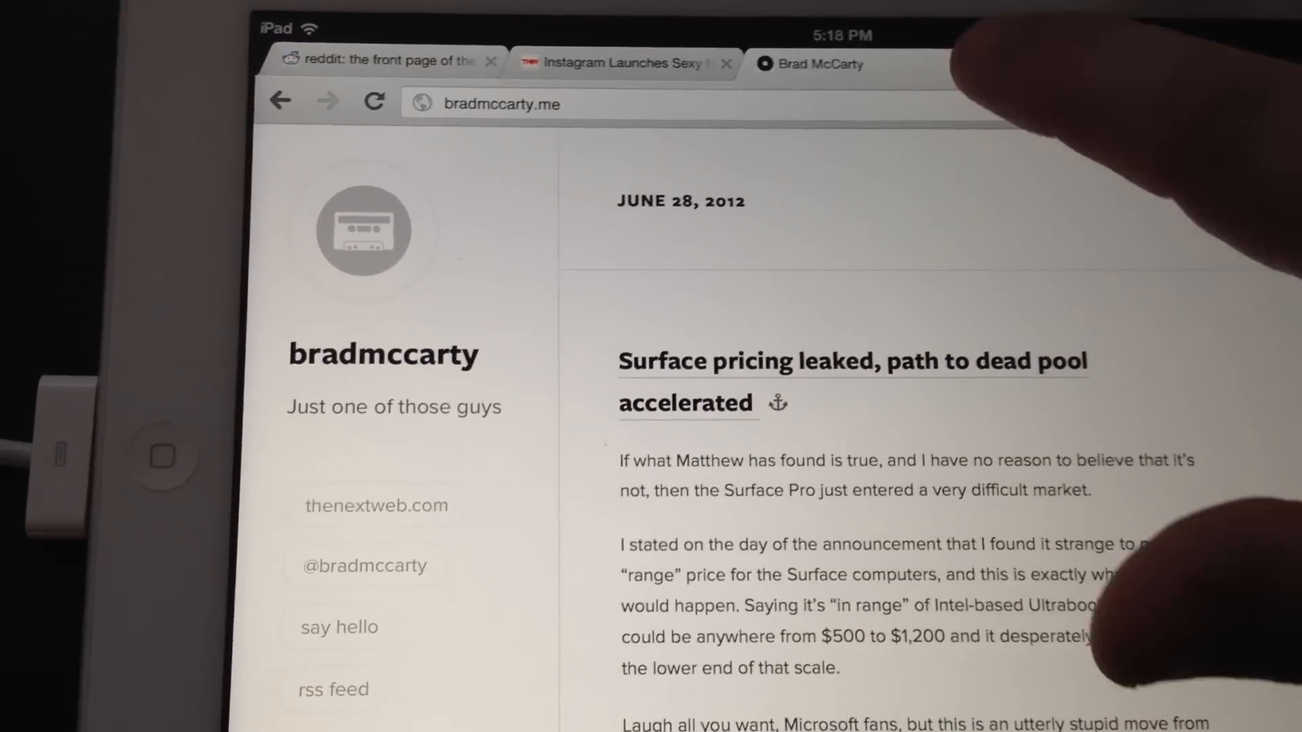